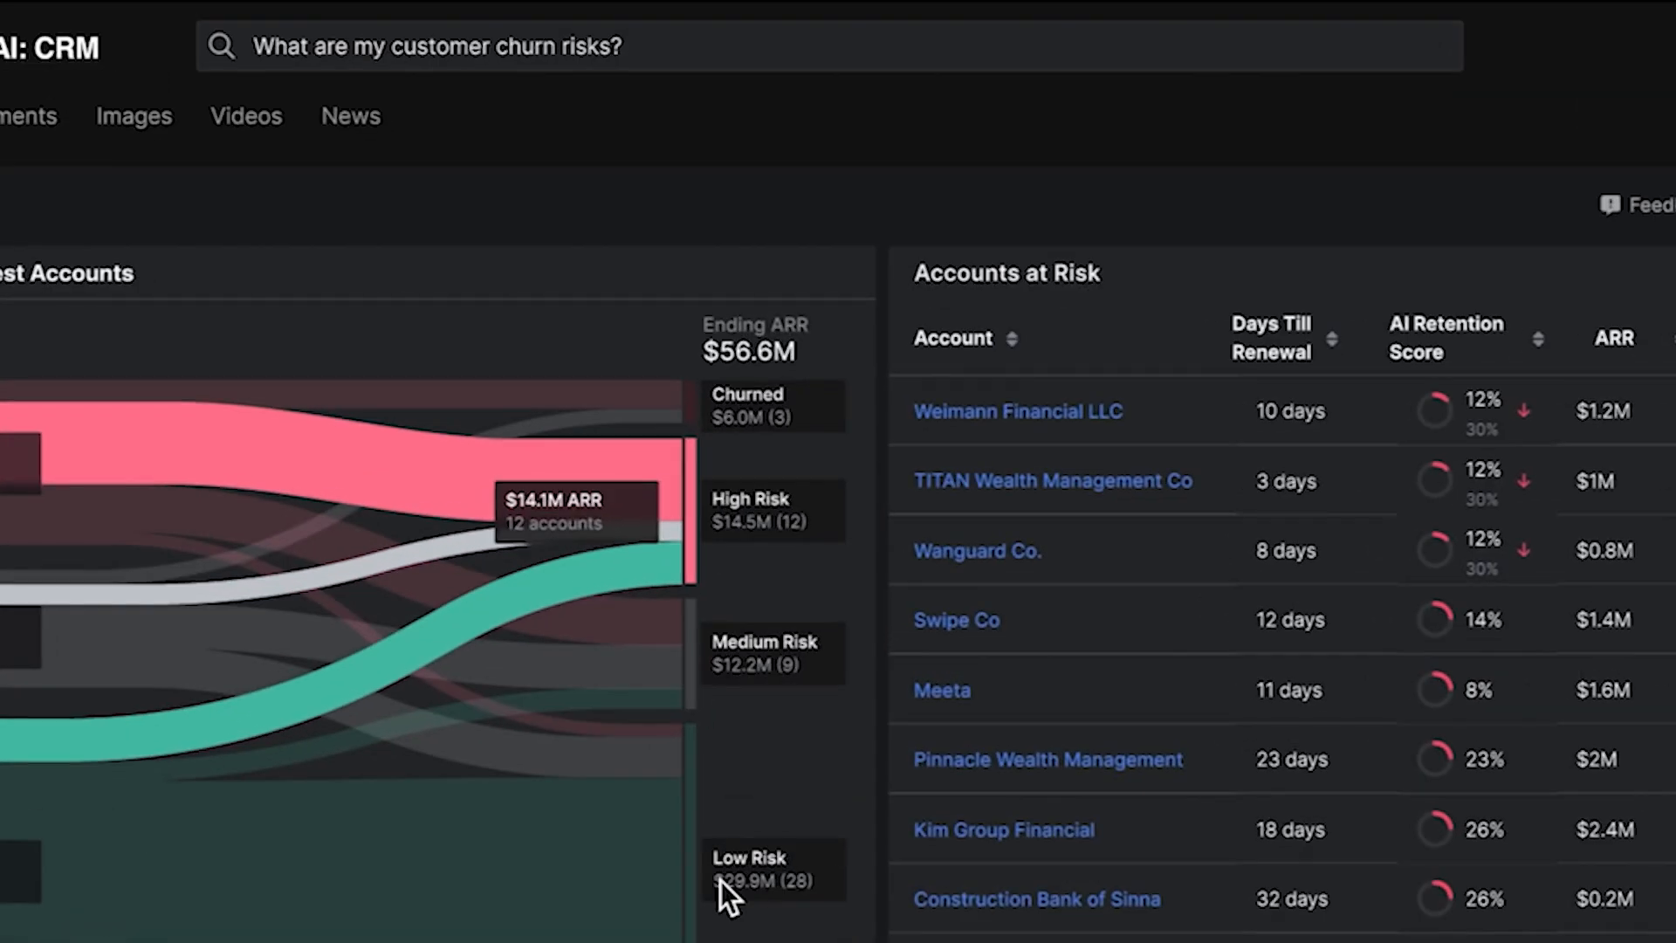
- After the Swipe Co. churn query, pick the suggested quarterly sales forecast question and review the results
scroll("down", 3)
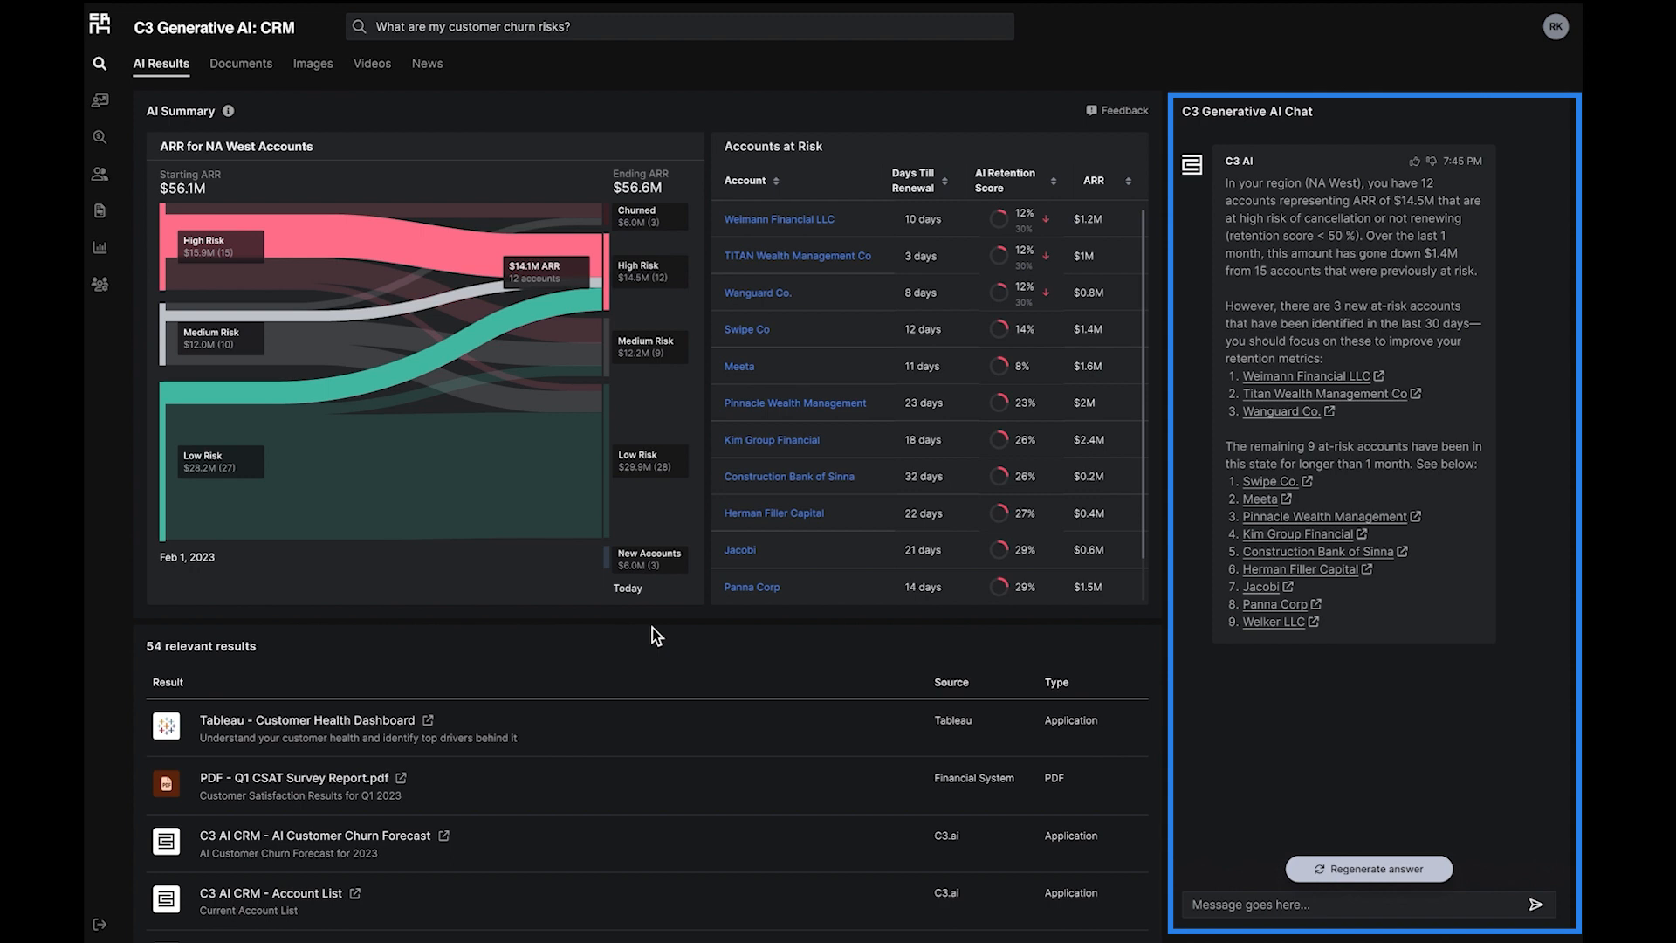
mouse_move(1228, 920)
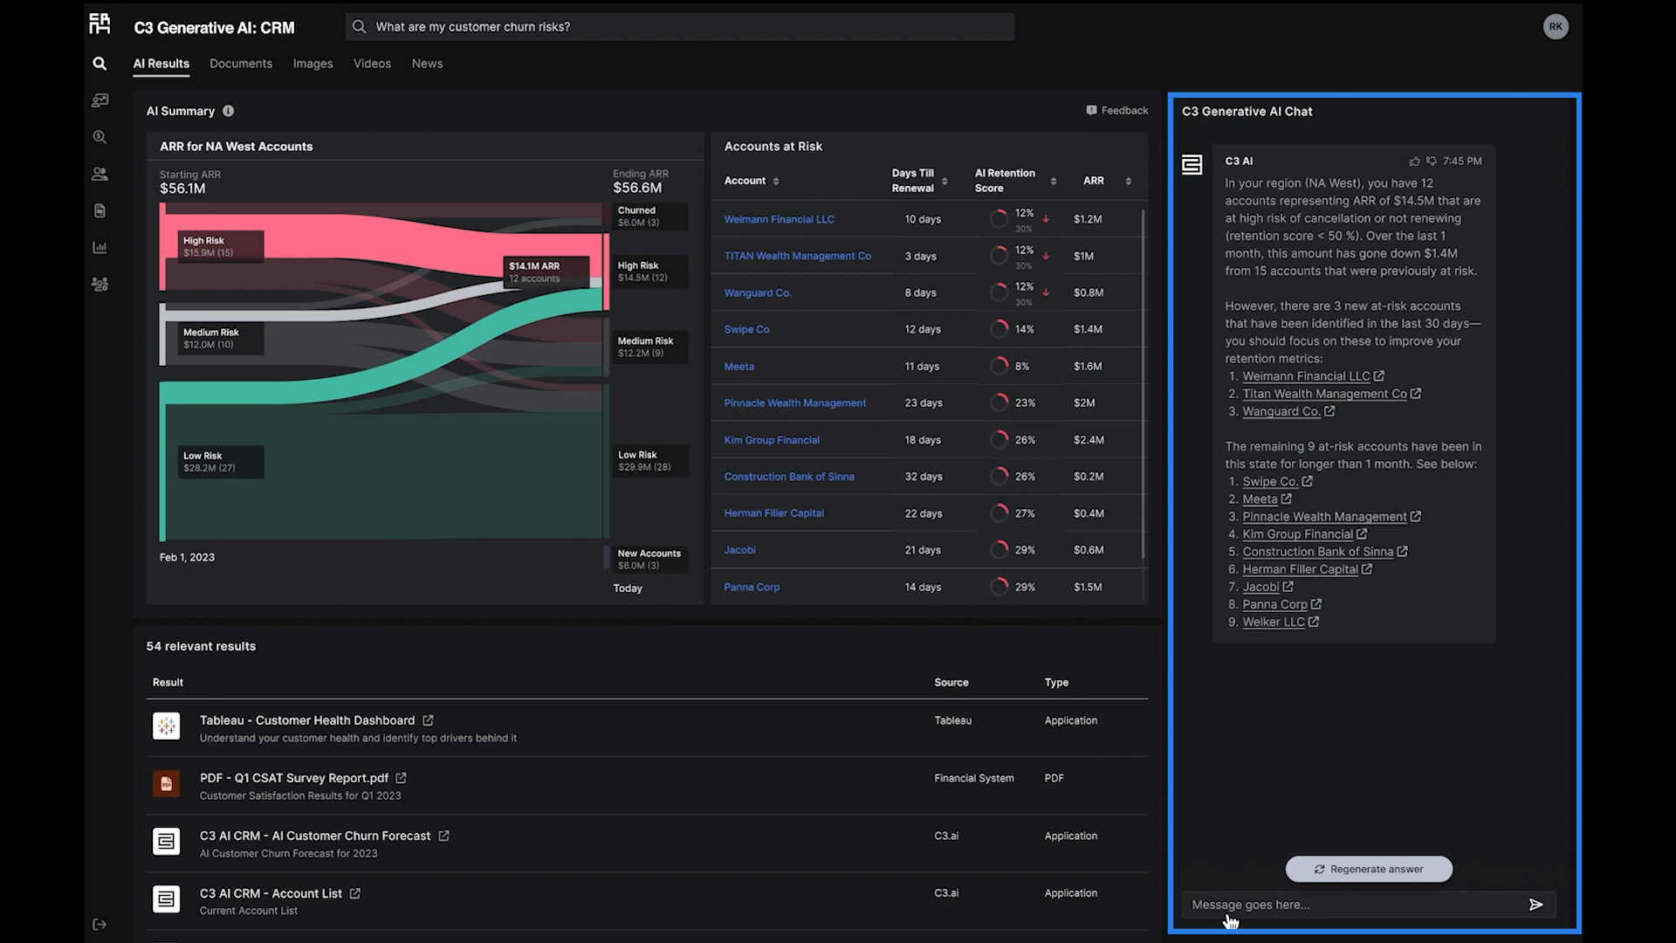
type("Why is Swipe Co. at risk of churn?")
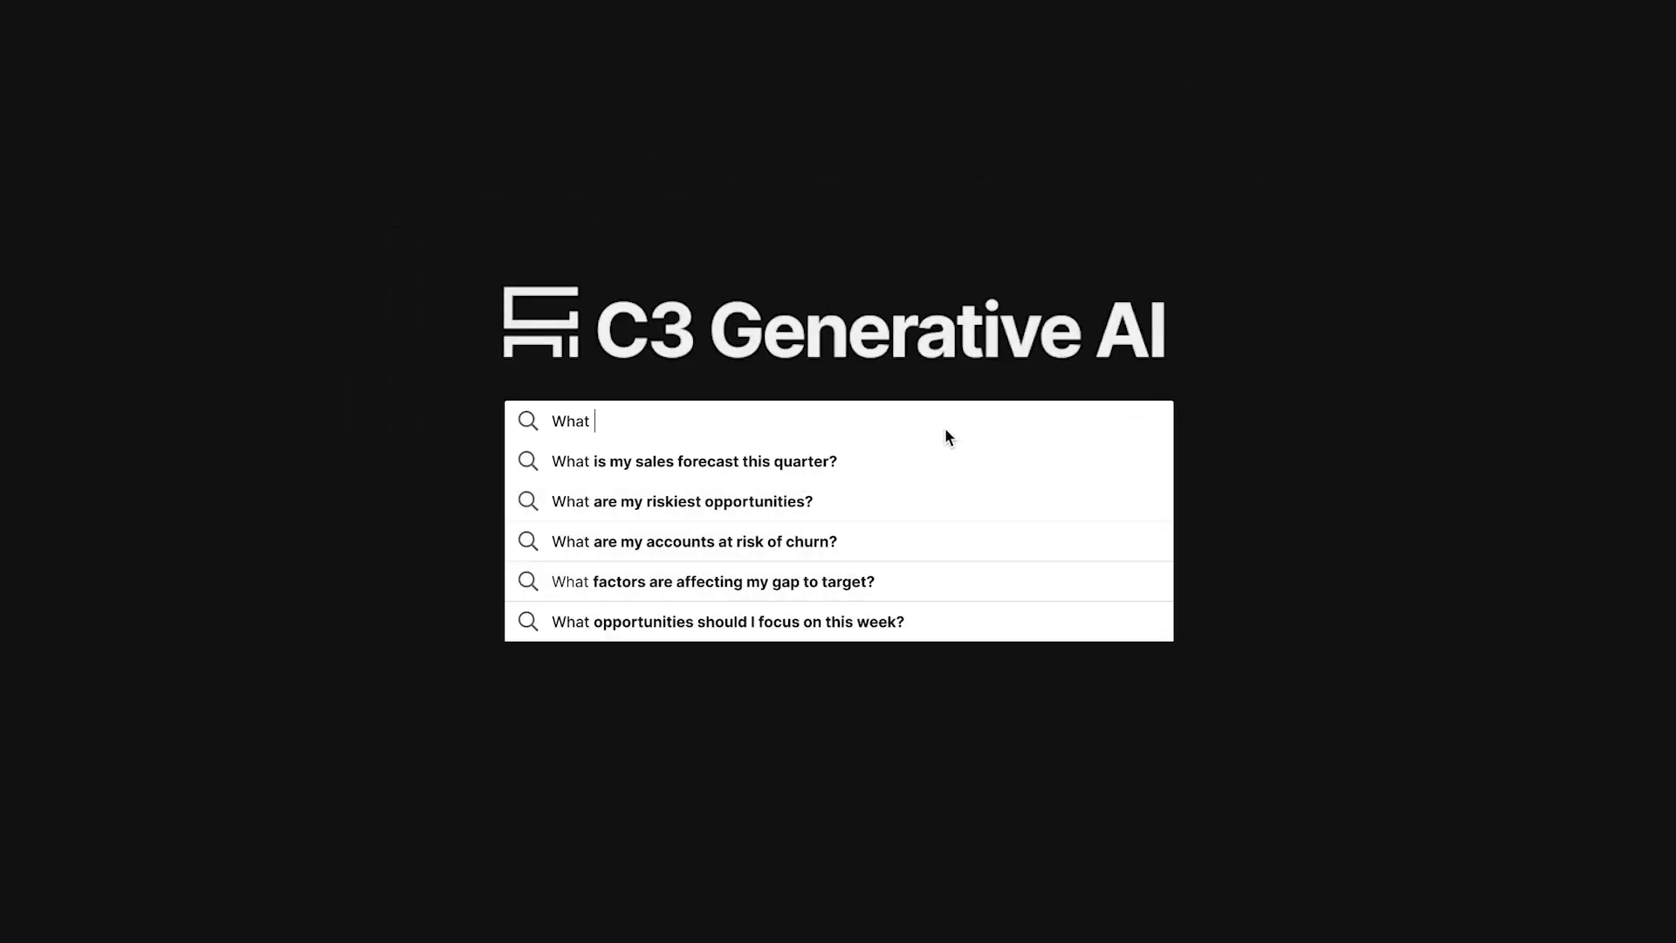
mouse_move(933, 466)
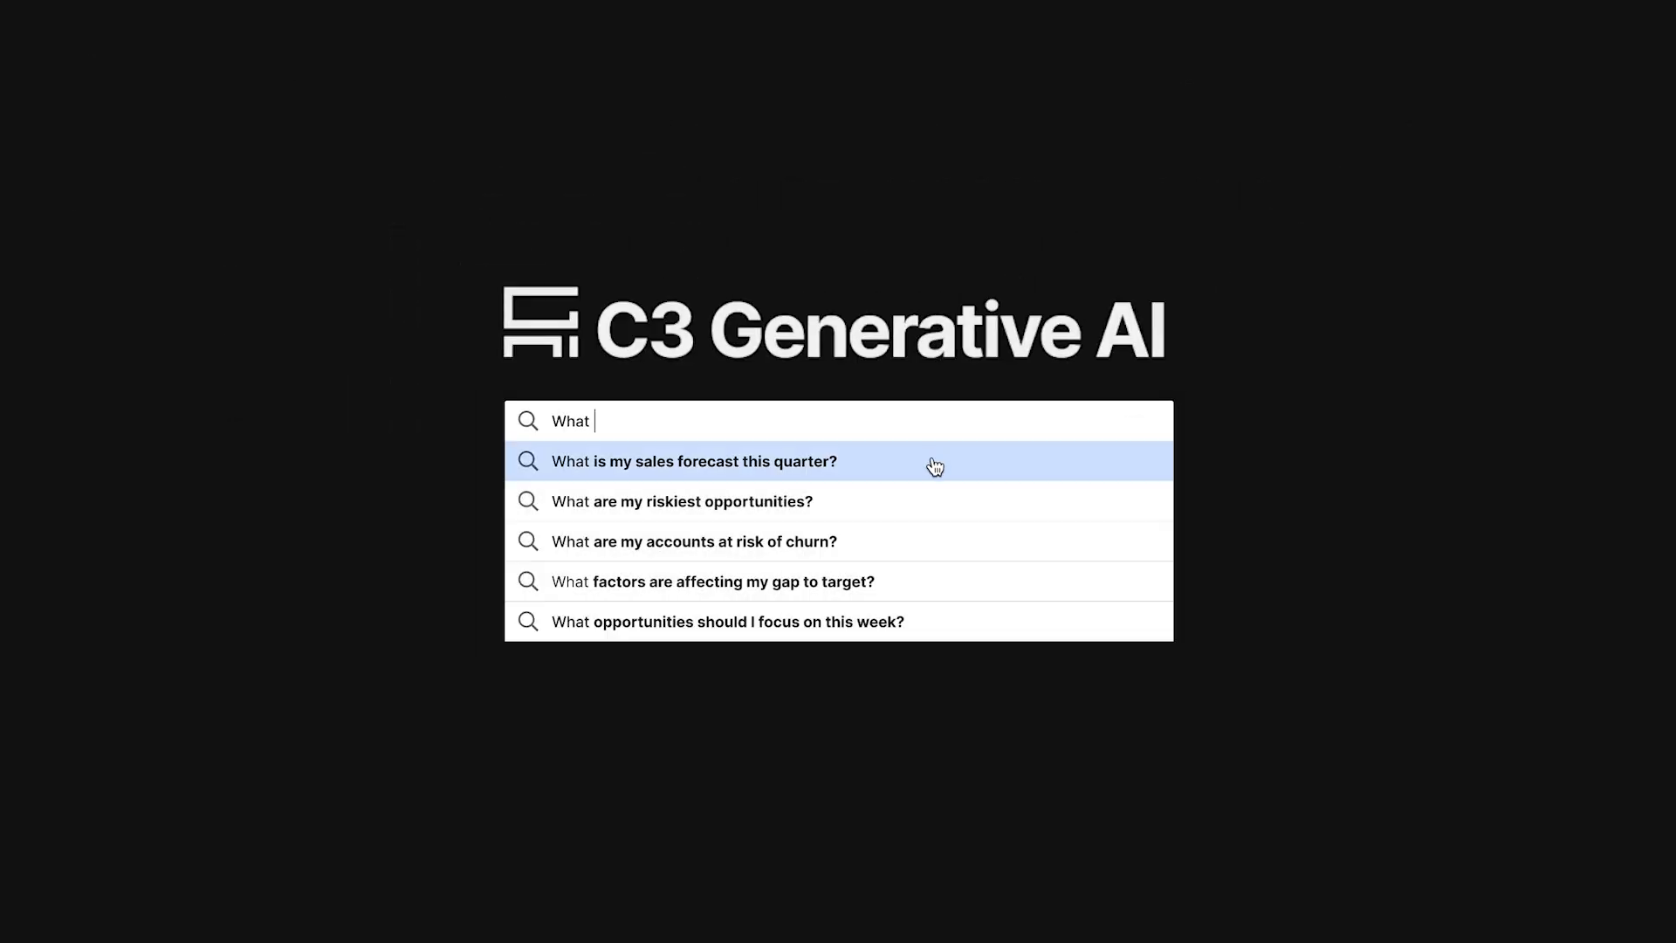
left_click(693, 461)
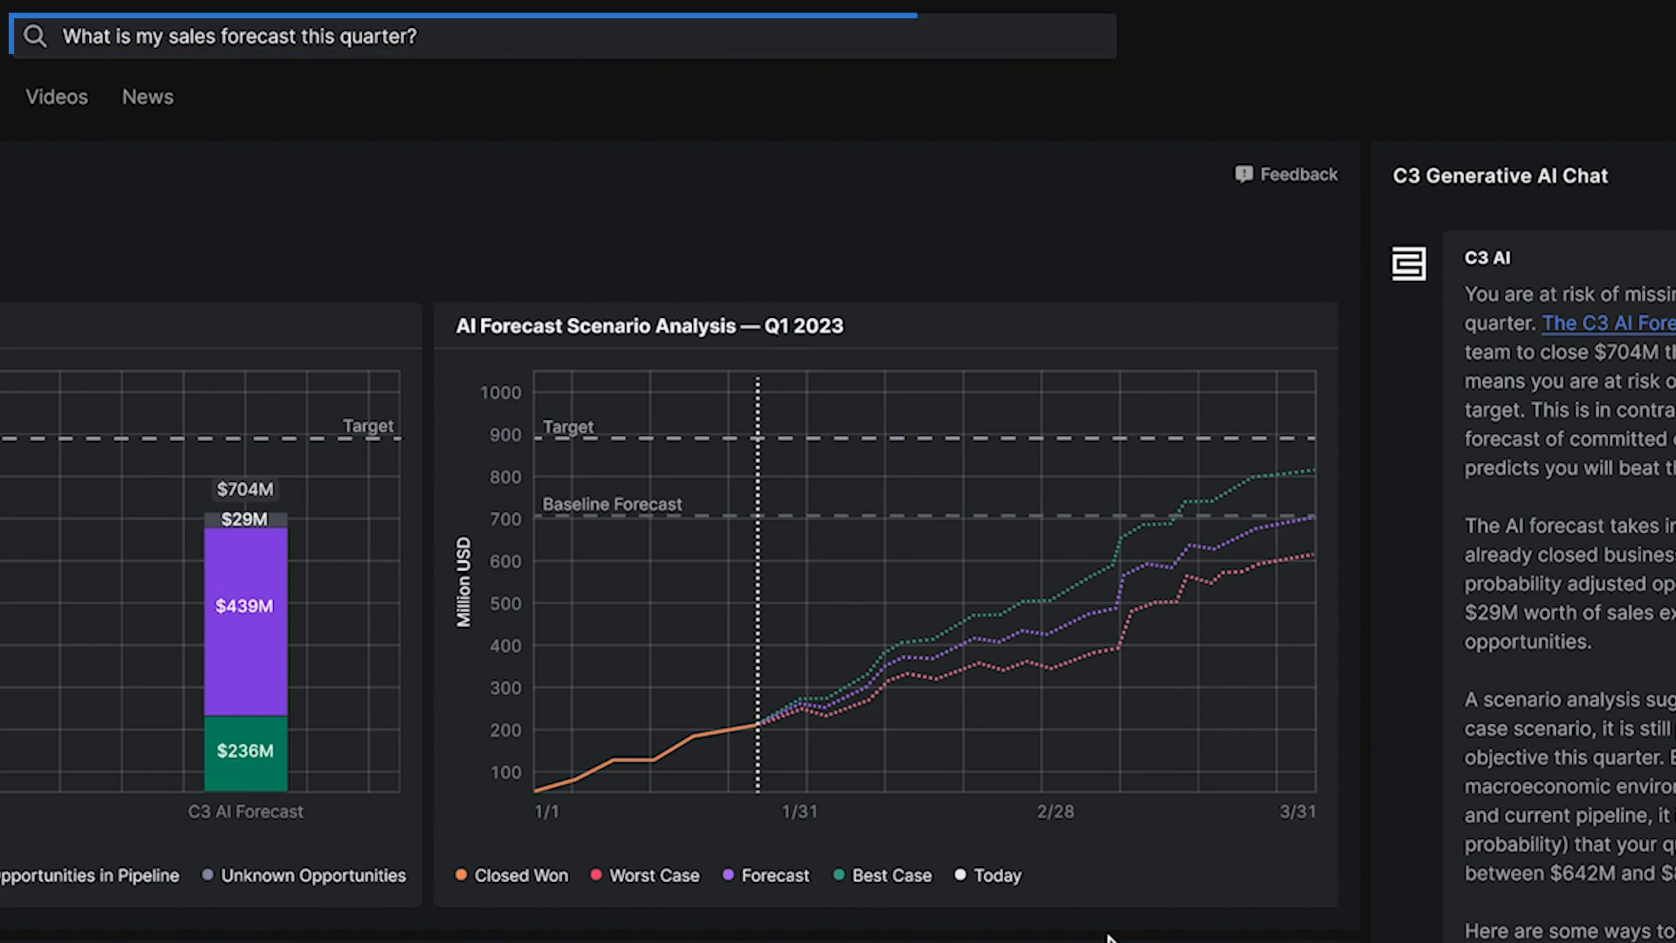
scroll("down", 3)
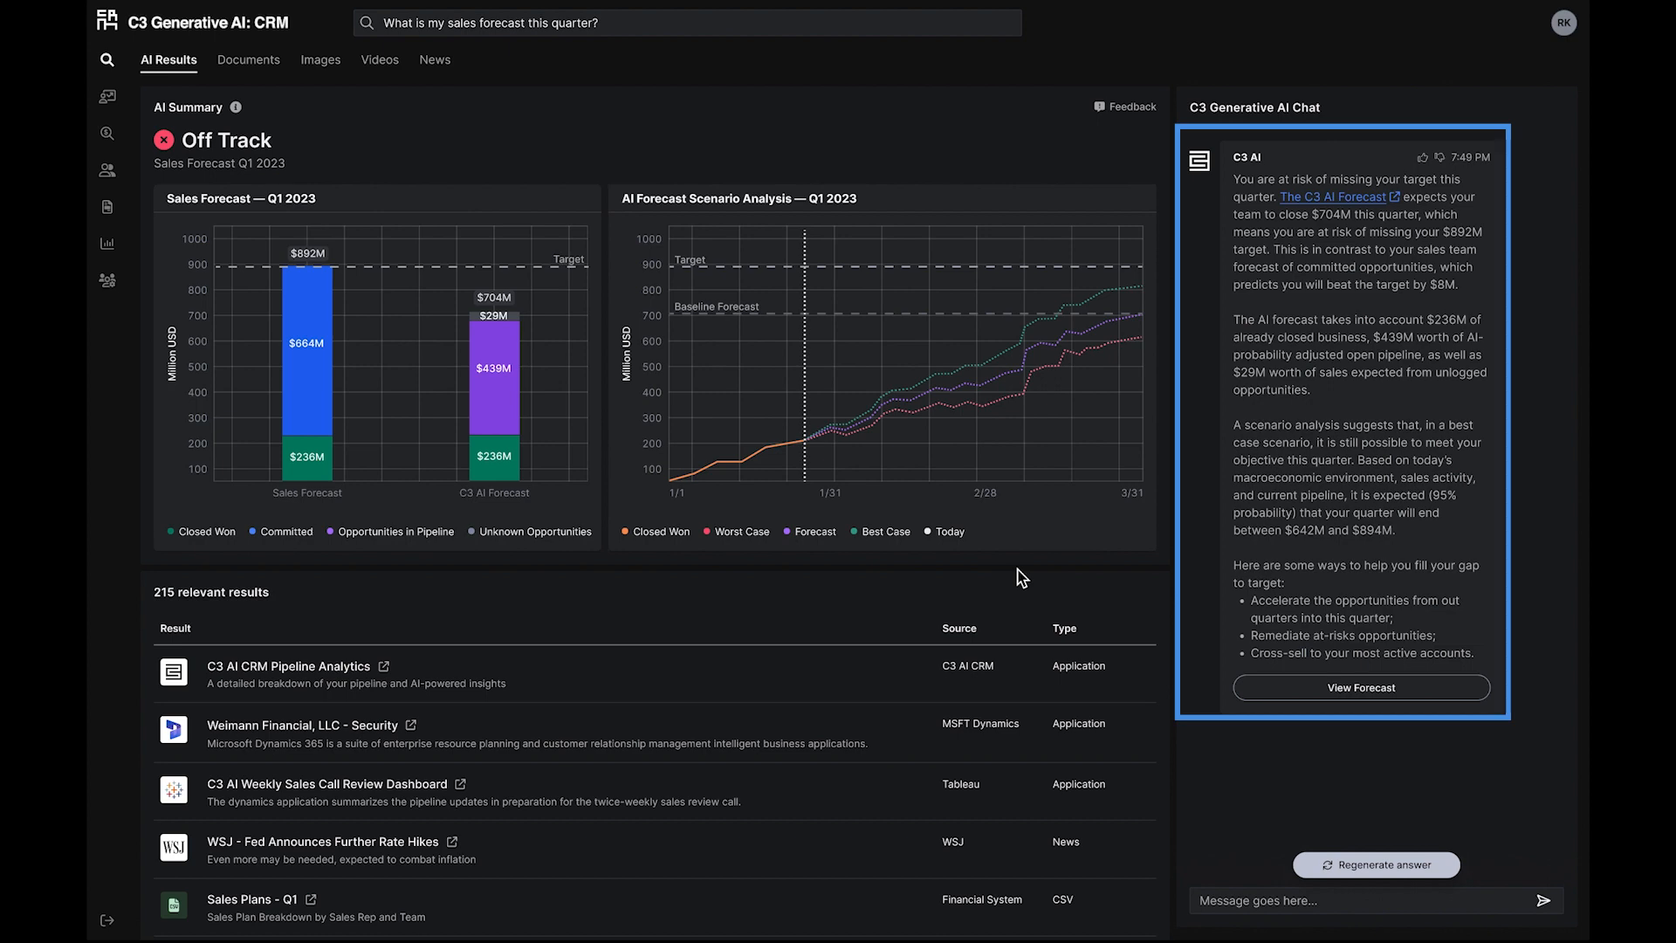
mouse_move(1164, 601)
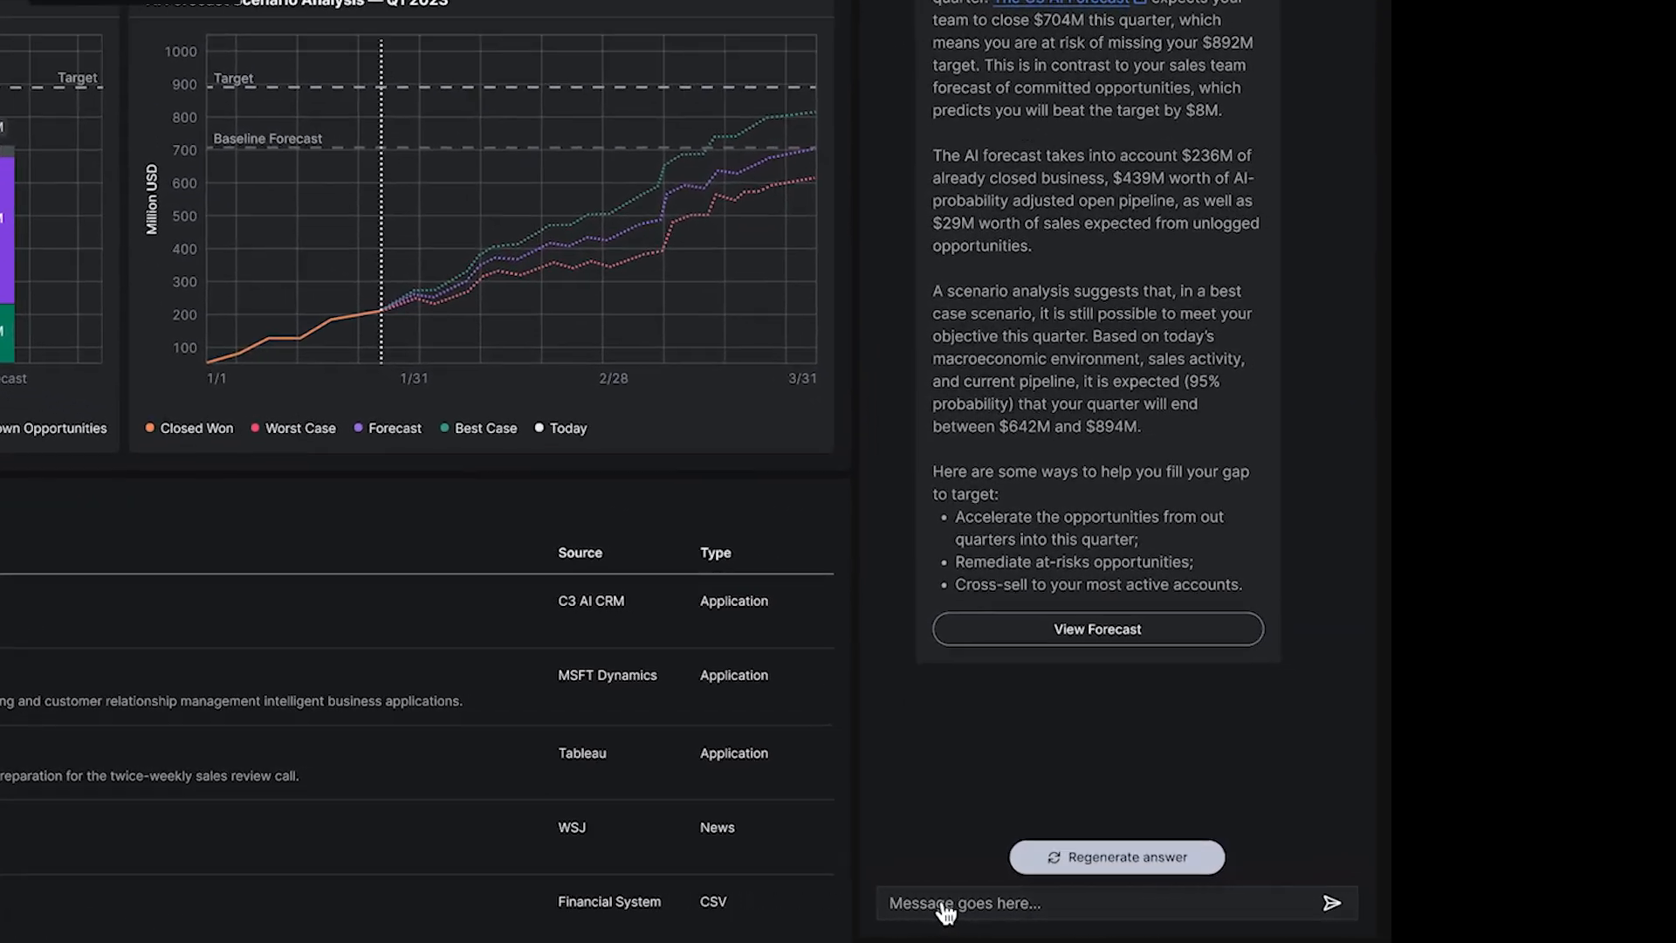
- Ask the AI chat 'What opportunities can I accelerate this quarter?'
type("What opportunities can I accelerate this quarter?")
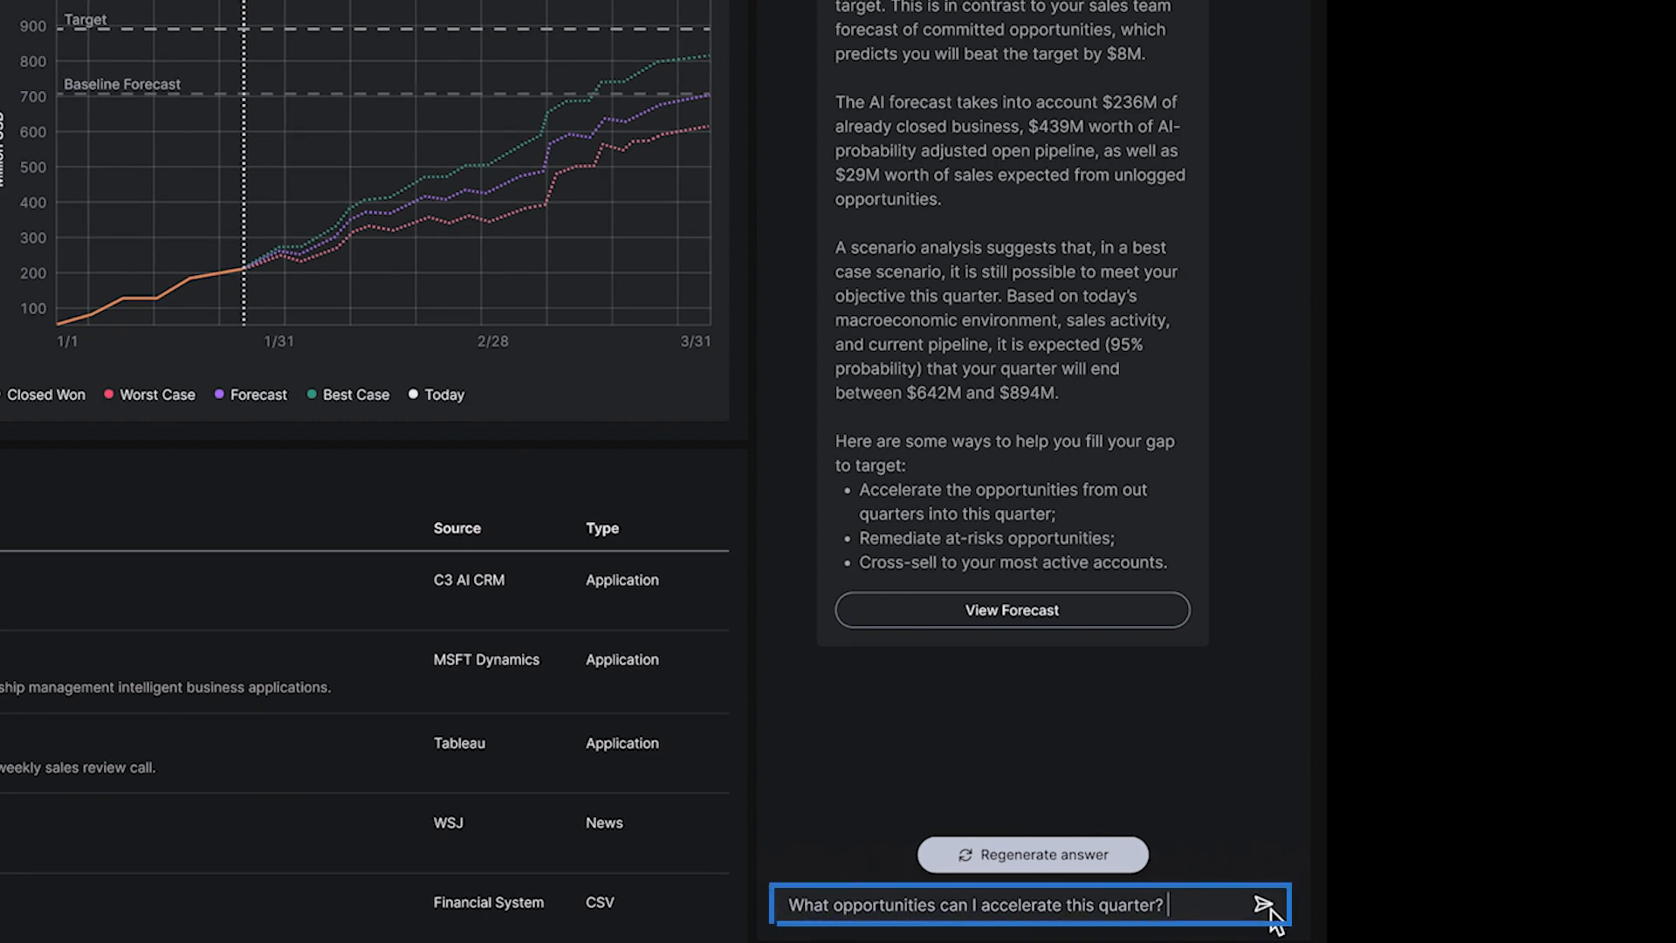
left_click(1270, 904)
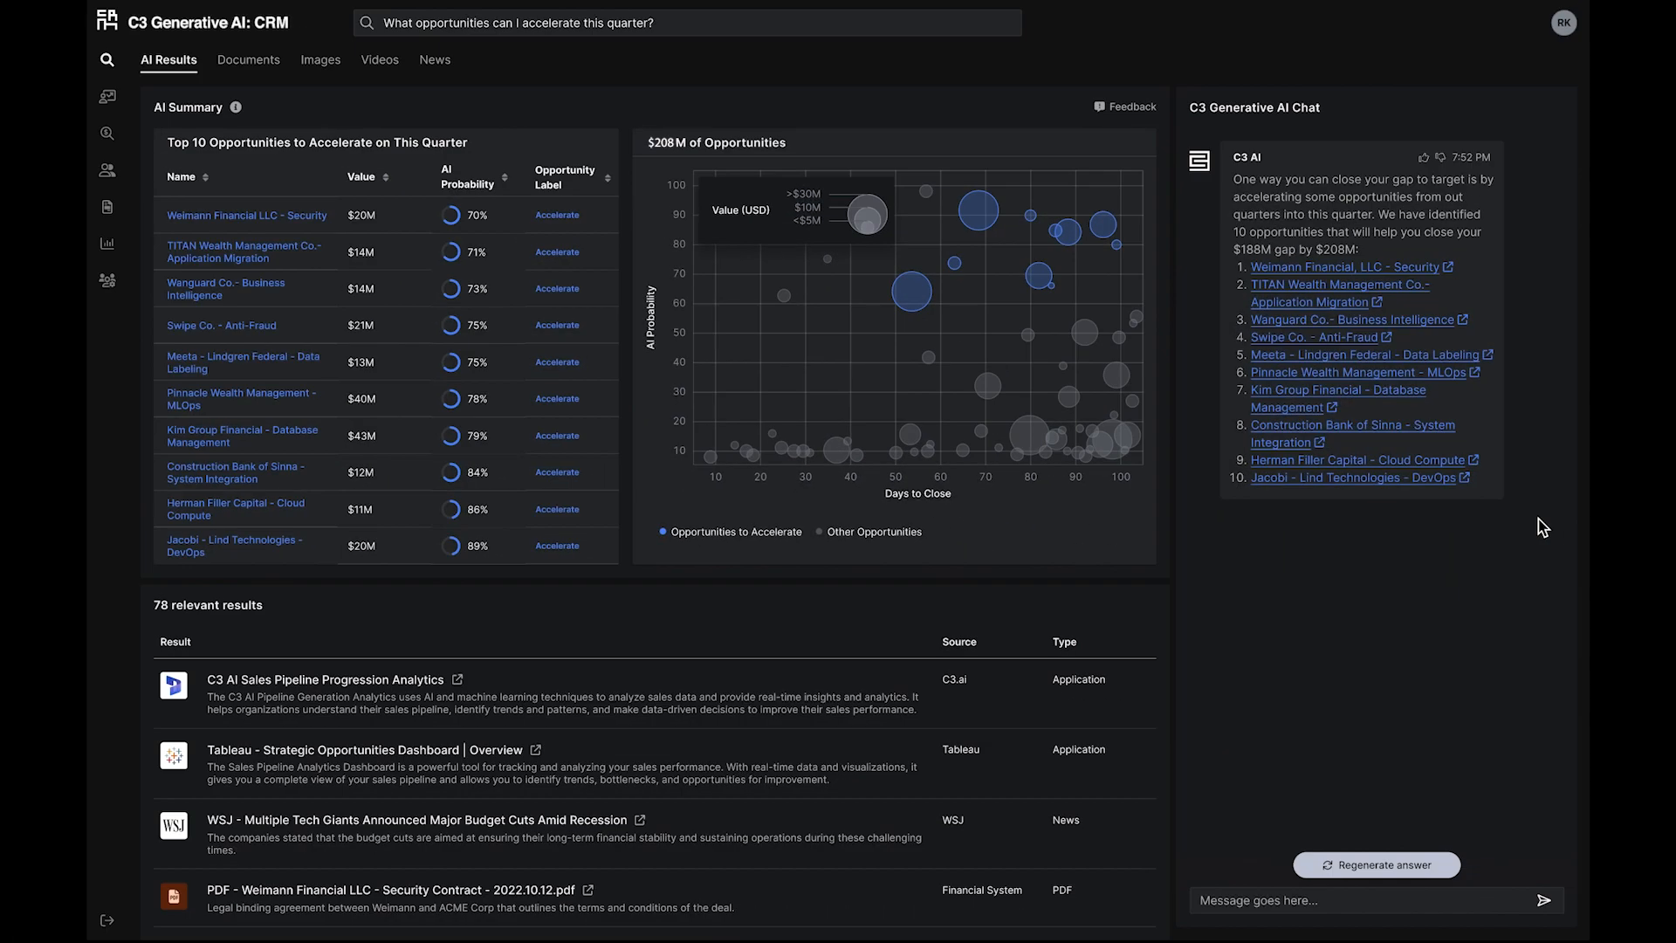
- Enter 'Which opportunities are the highest priority?' in the chat and browse the related results list
left_click(1368, 899)
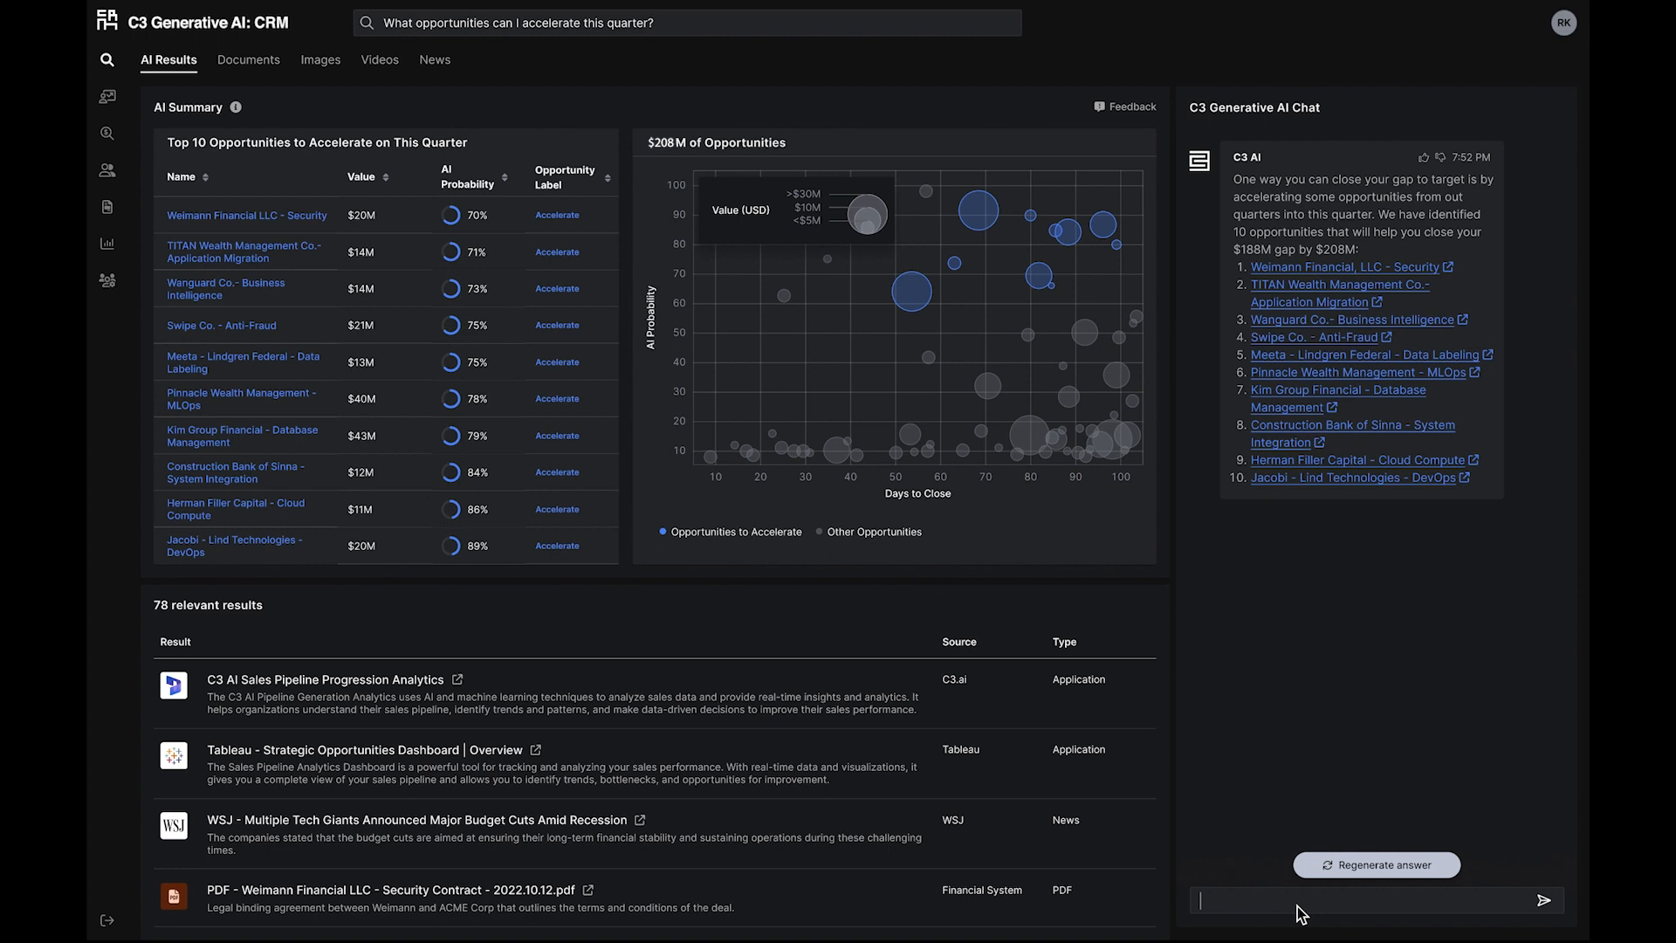
type("Which opportunities are the highest priority?")
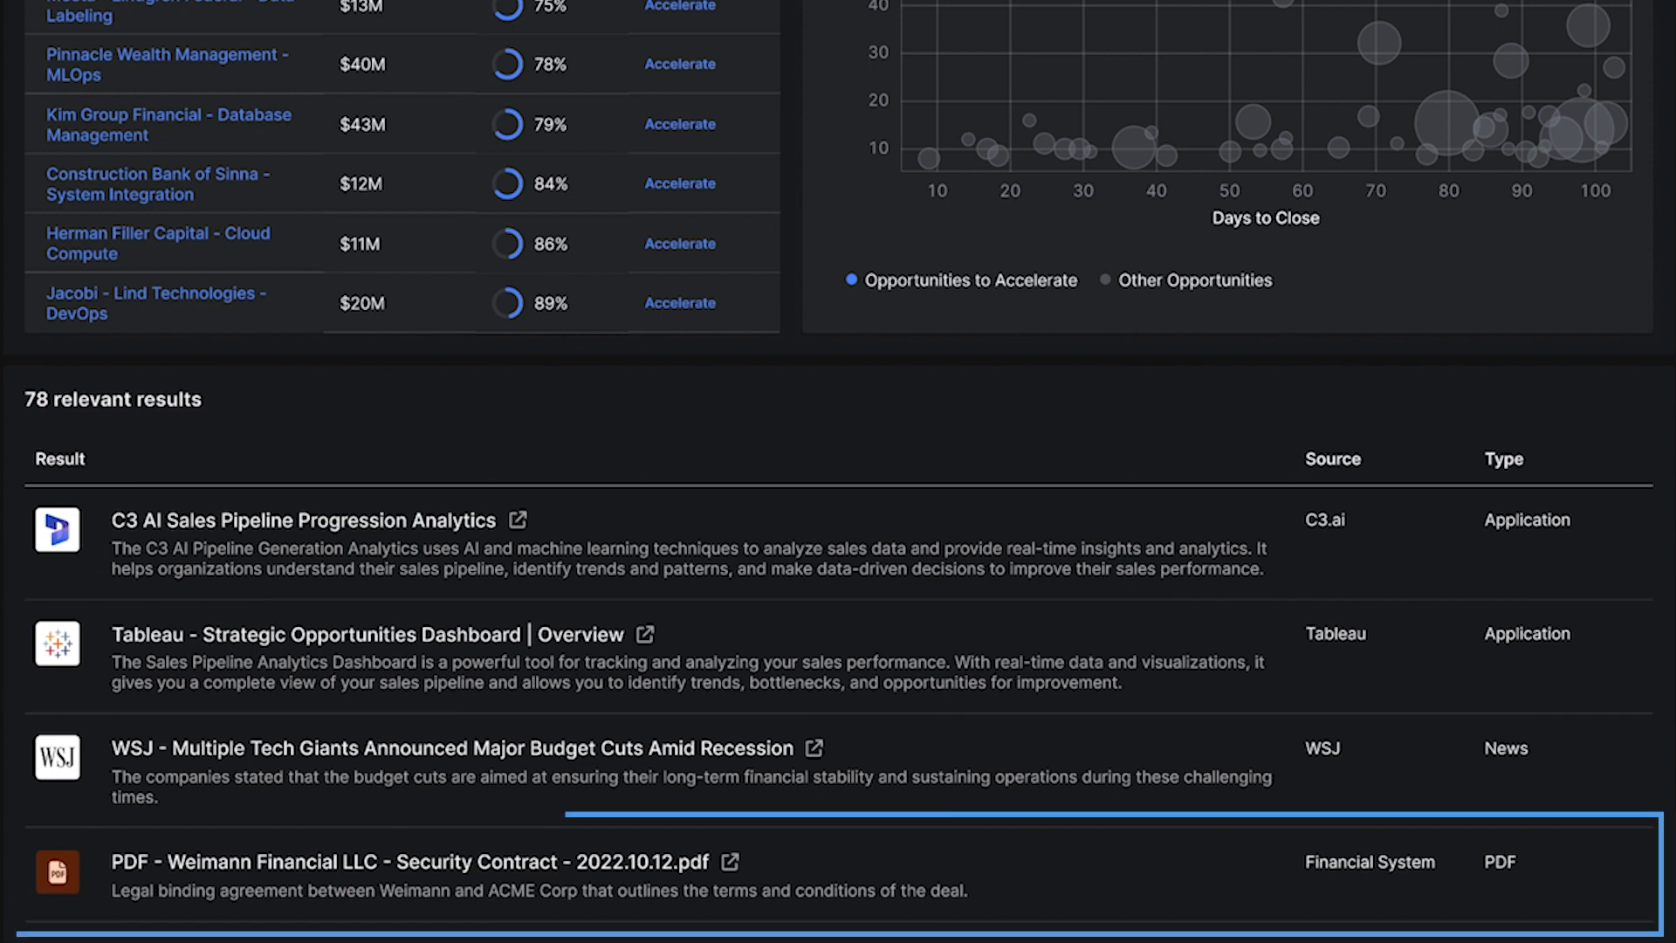
left_click(460, 748)
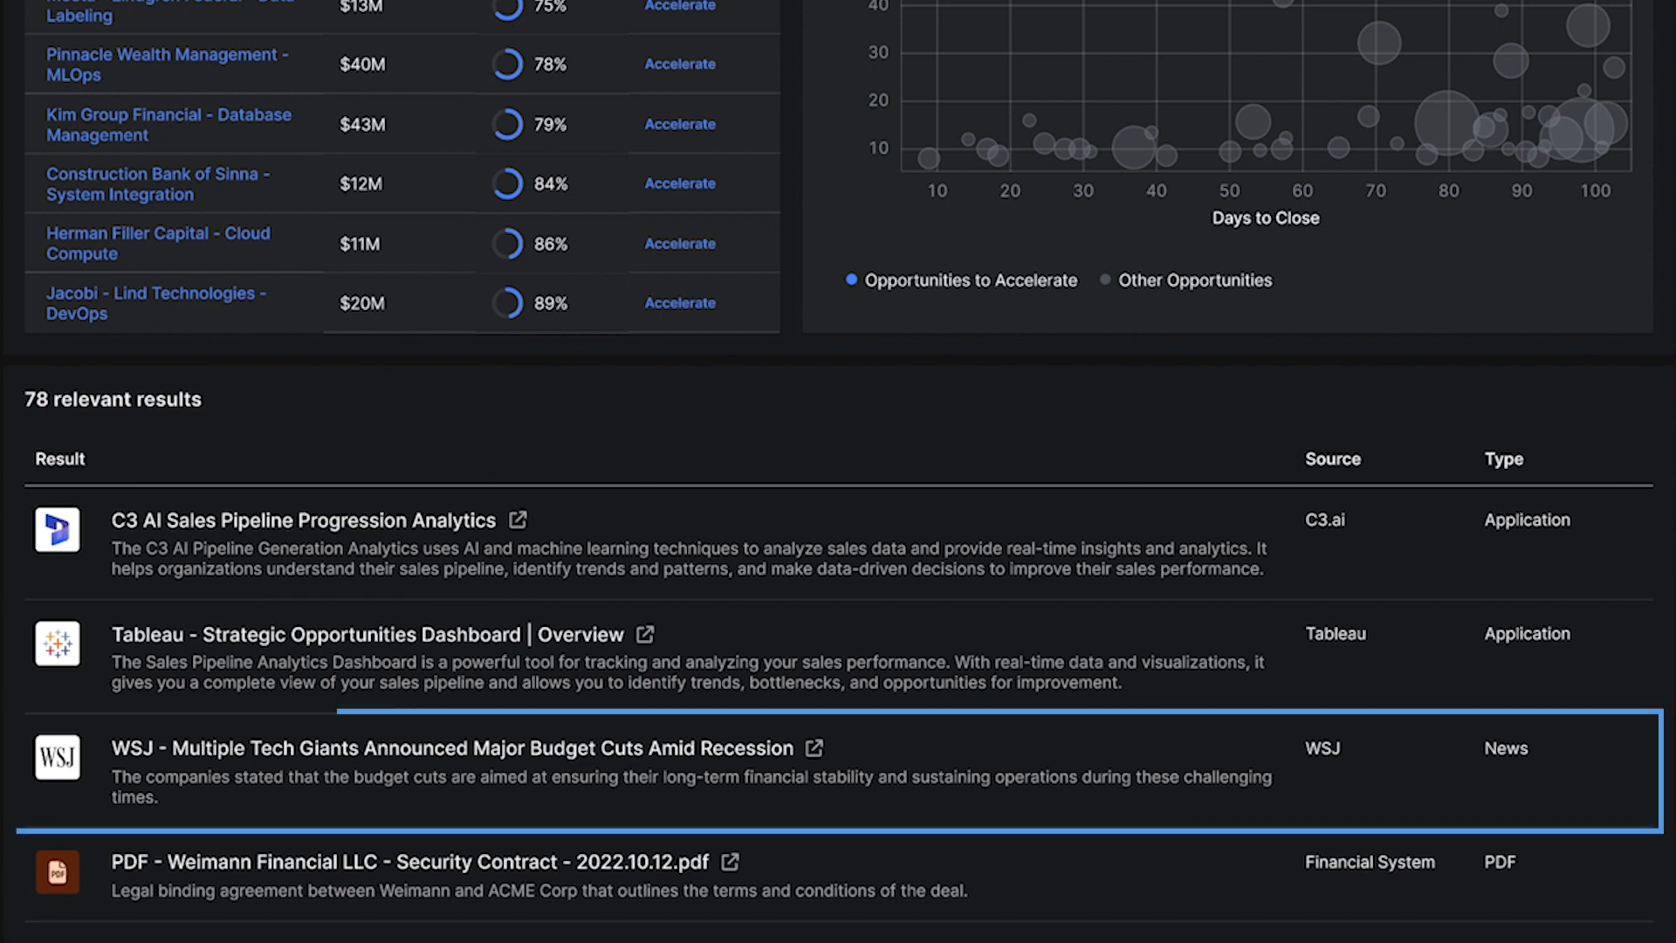